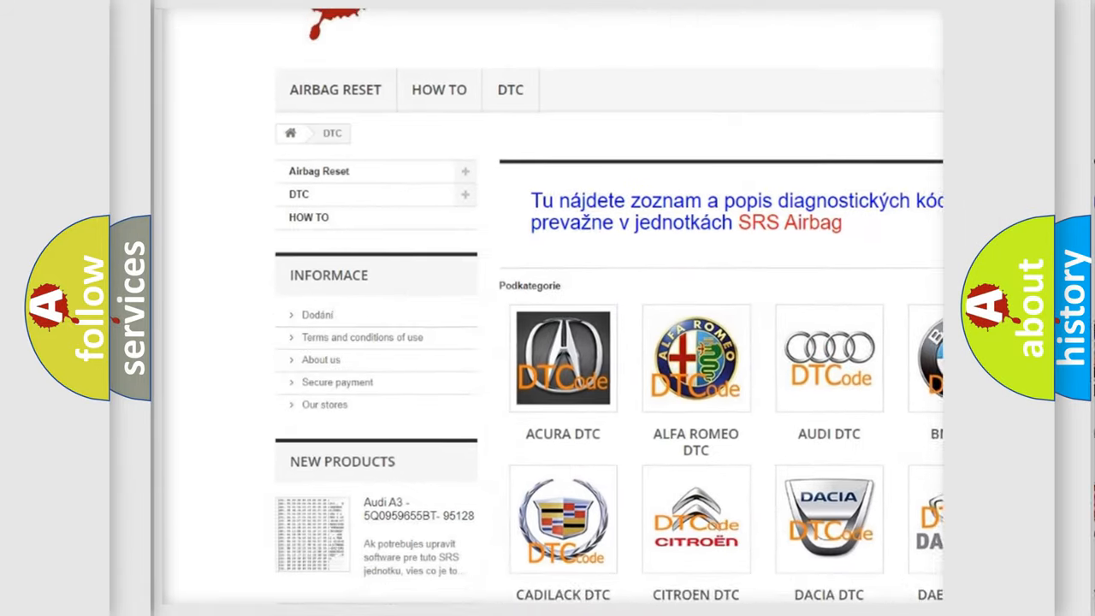
# Step: Open the AUDI DTC subcategory from the Podkategorie grid to list its diagnostic codes
pyautogui.scroll(-3)
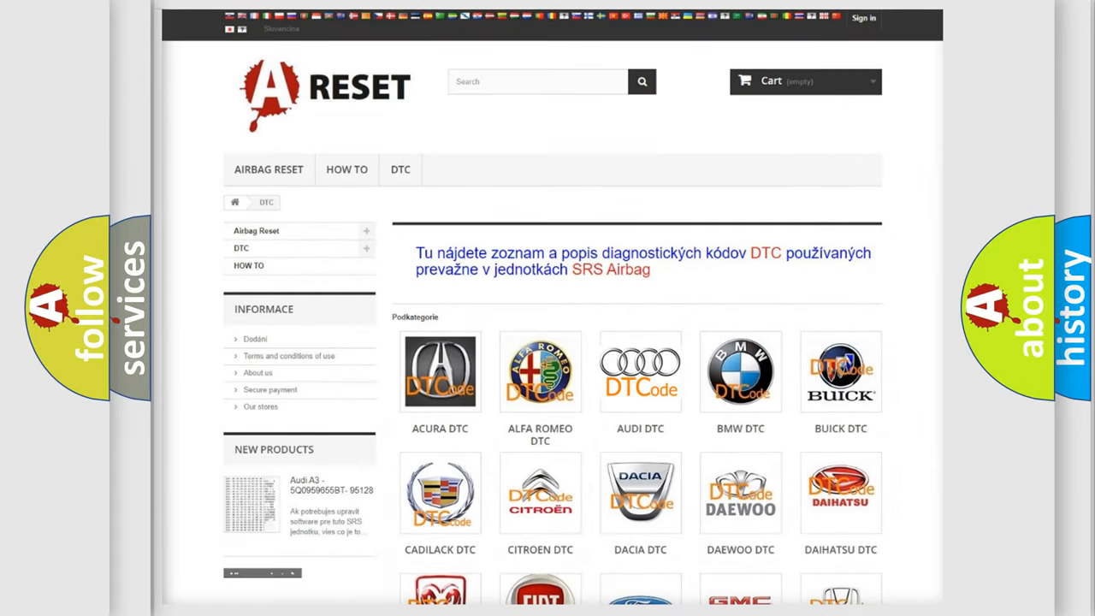
pyautogui.click(641, 372)
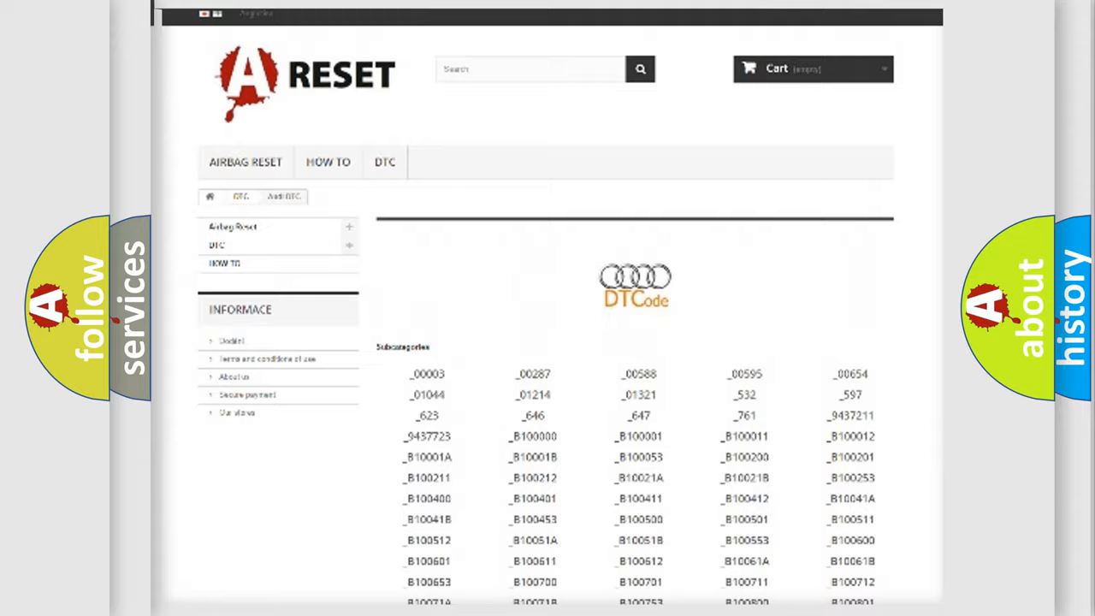